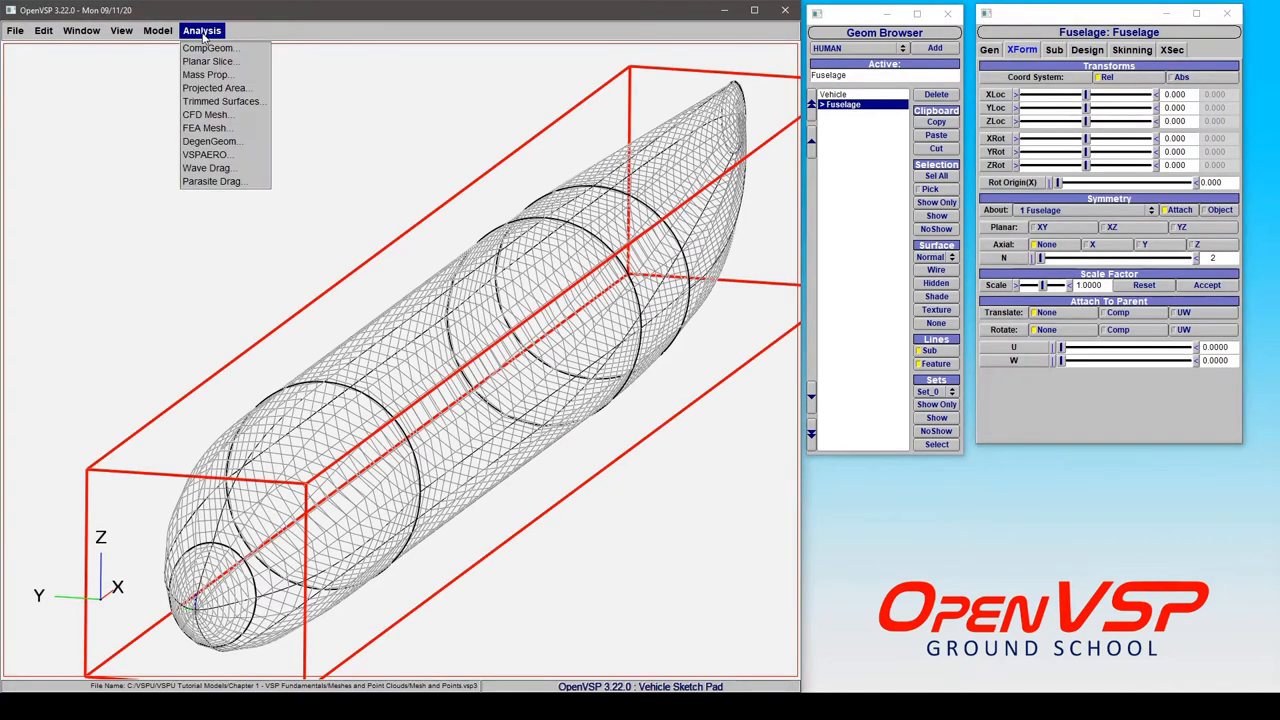
# Planar-slice the fuselage into 30 X-axis slices, close the results, and dismiss the Analysis menu
pyautogui.click(209, 61)
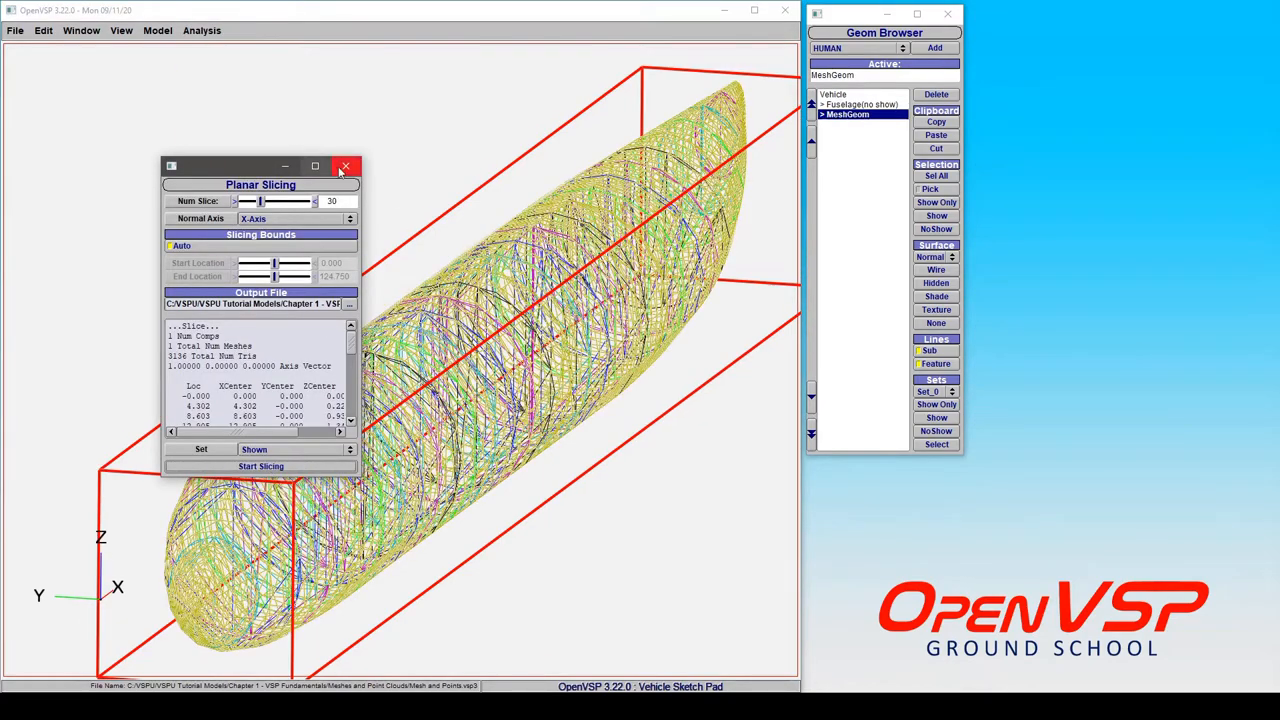
pyautogui.click(346, 166)
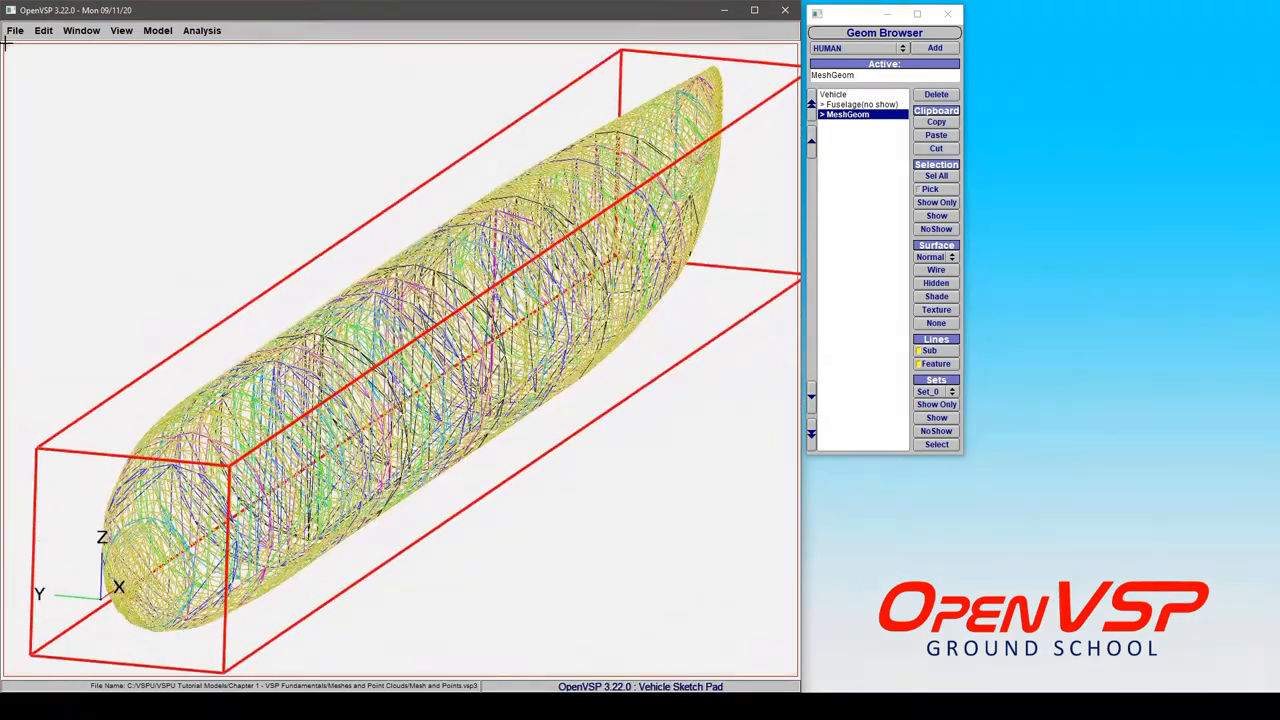
pyautogui.click(201, 30)
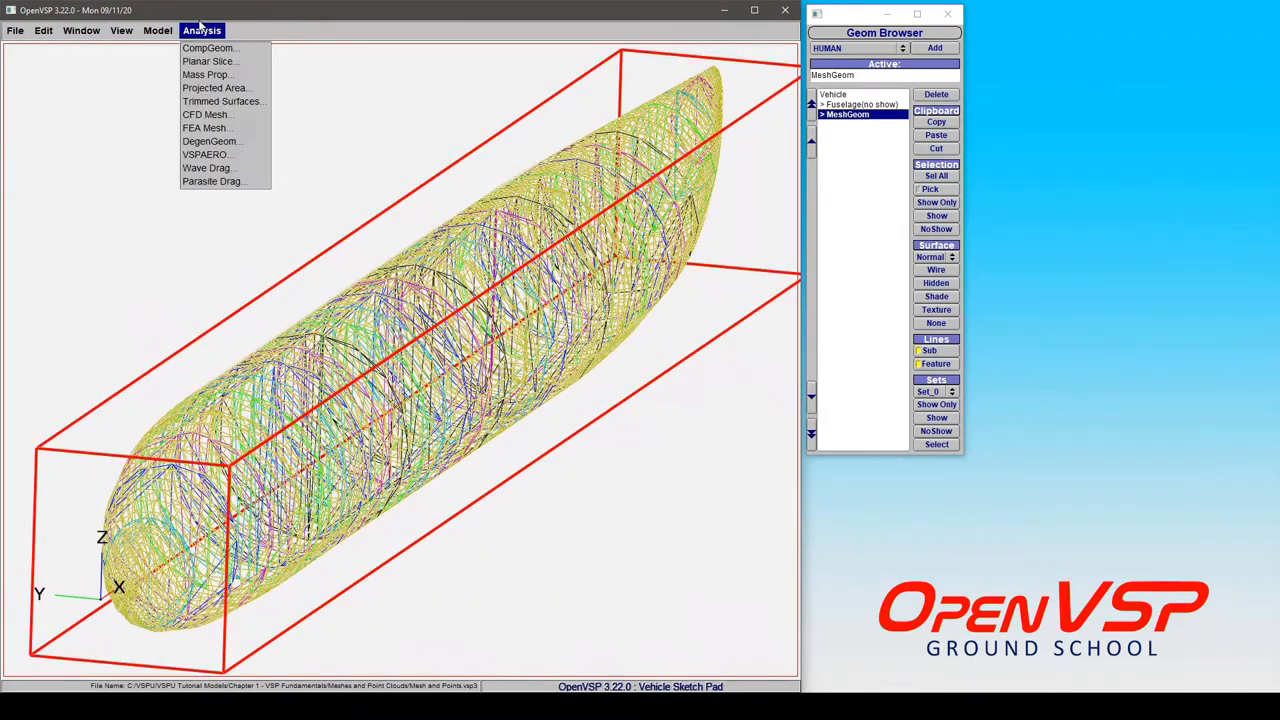
pyautogui.click(622, 450)
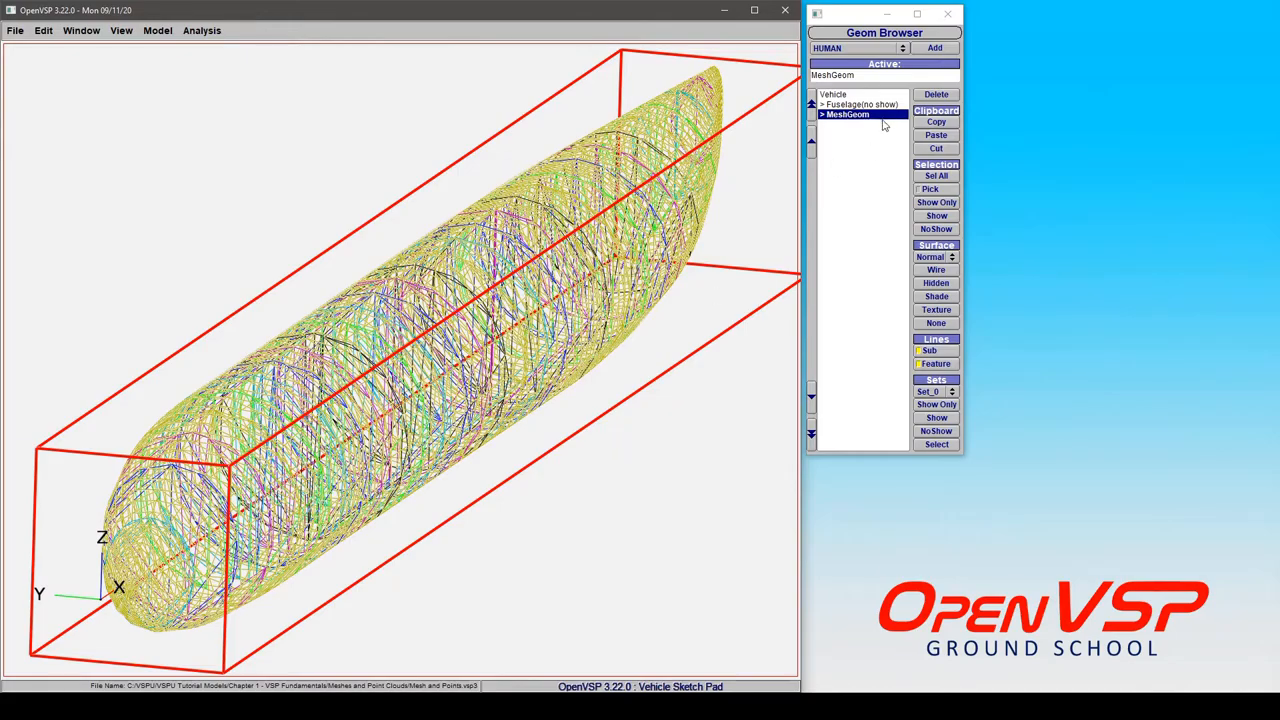
# Open the MeshGeom settings, show the mesh, and shift its colour degree briefly to green
pyautogui.doubleClick(847, 113)
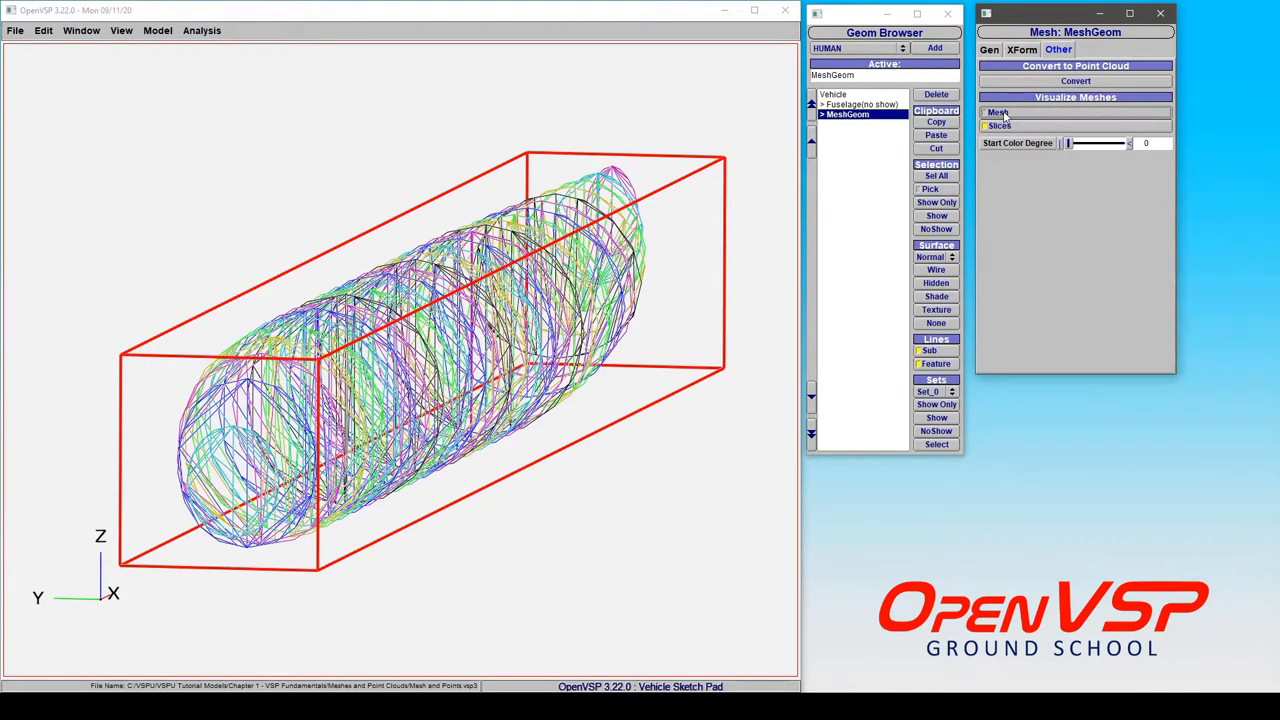
pyautogui.click(984, 111)
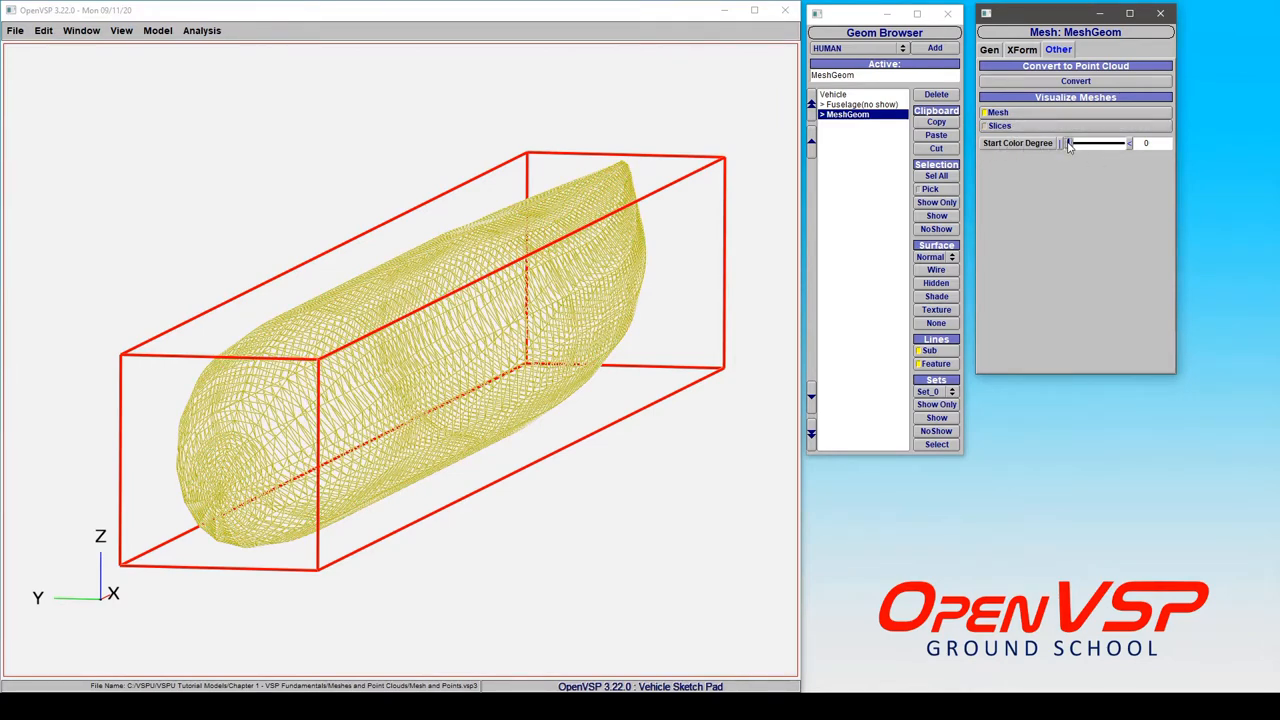
pyautogui.moveTo(1065, 143); pyautogui.dragTo(1090, 143)
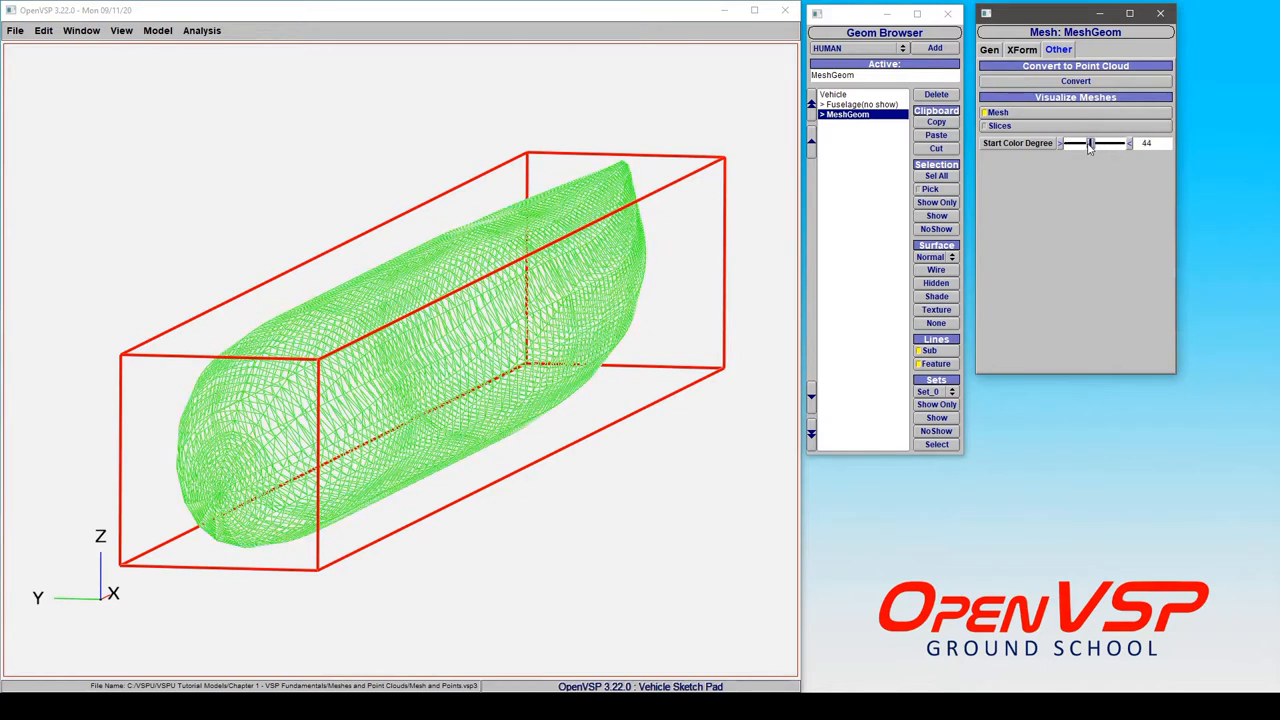
pyautogui.moveTo(1090, 143); pyautogui.dragTo(1065, 143)
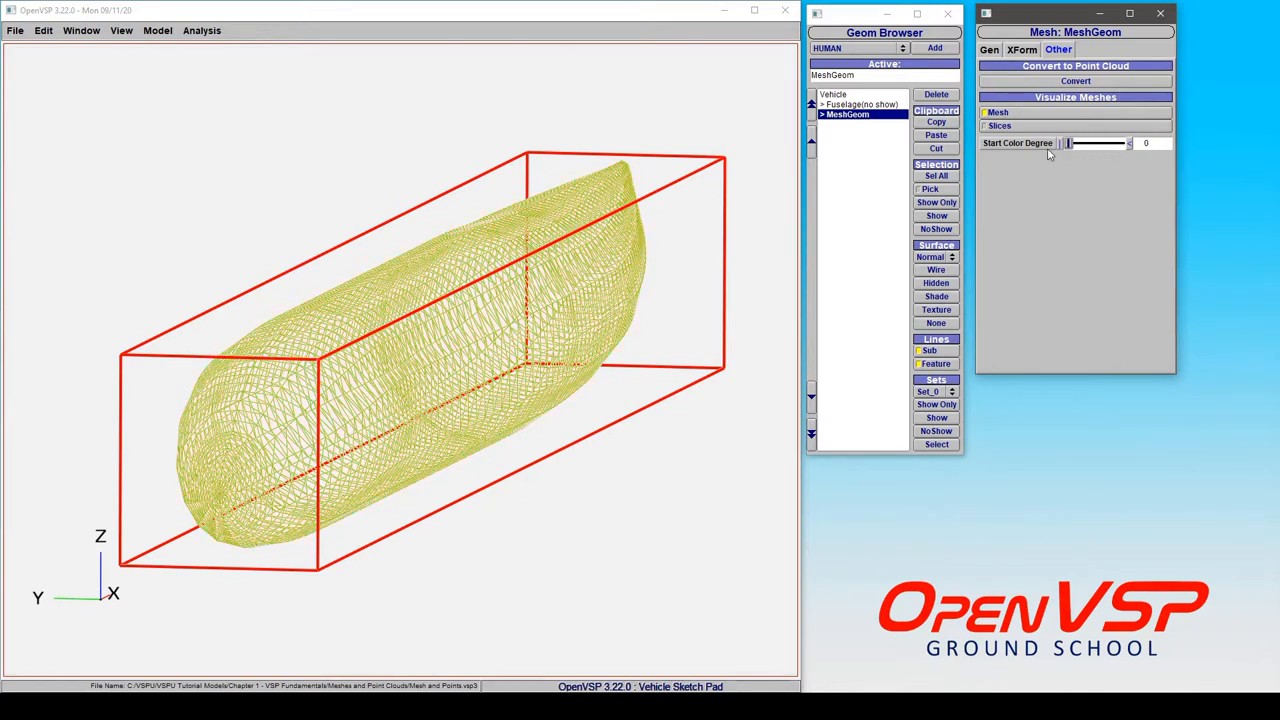
# Show slices with the mesh and sweep colour degree through 78, 35, 63, 90, then 0
pyautogui.moveTo(1068, 143); pyautogui.dragTo(1078, 143)
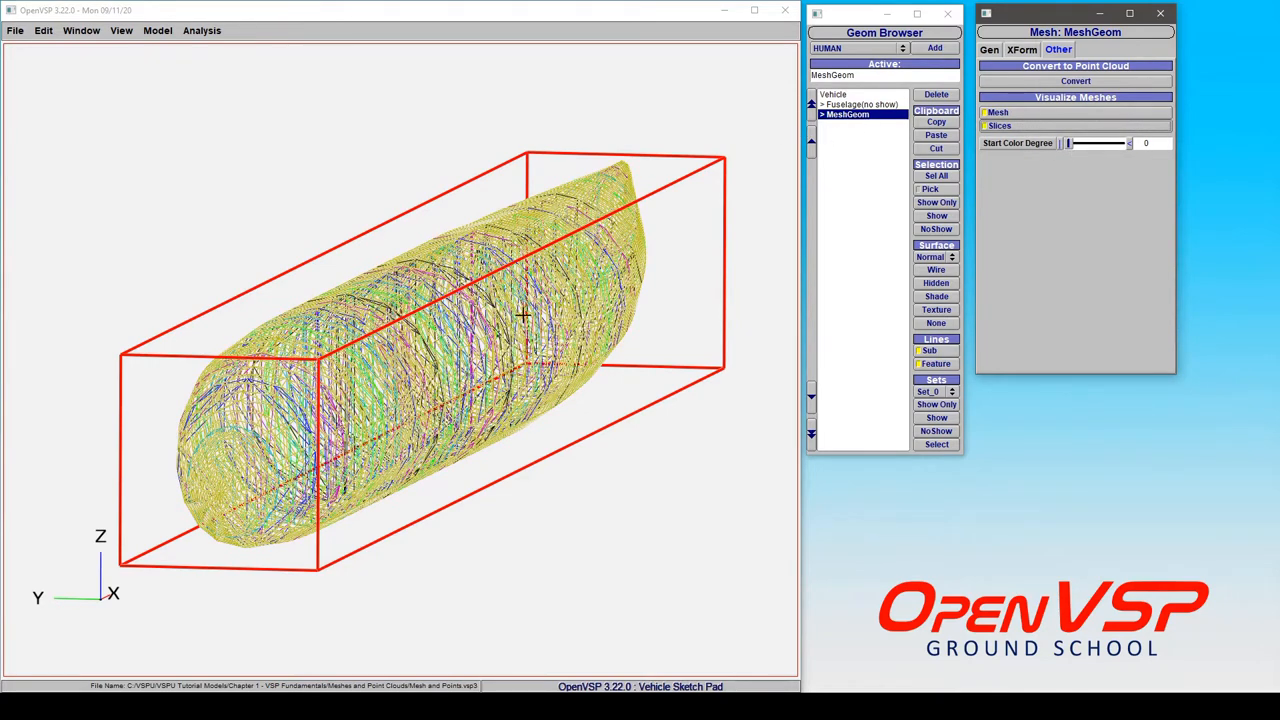
pyautogui.moveTo(1056, 112)
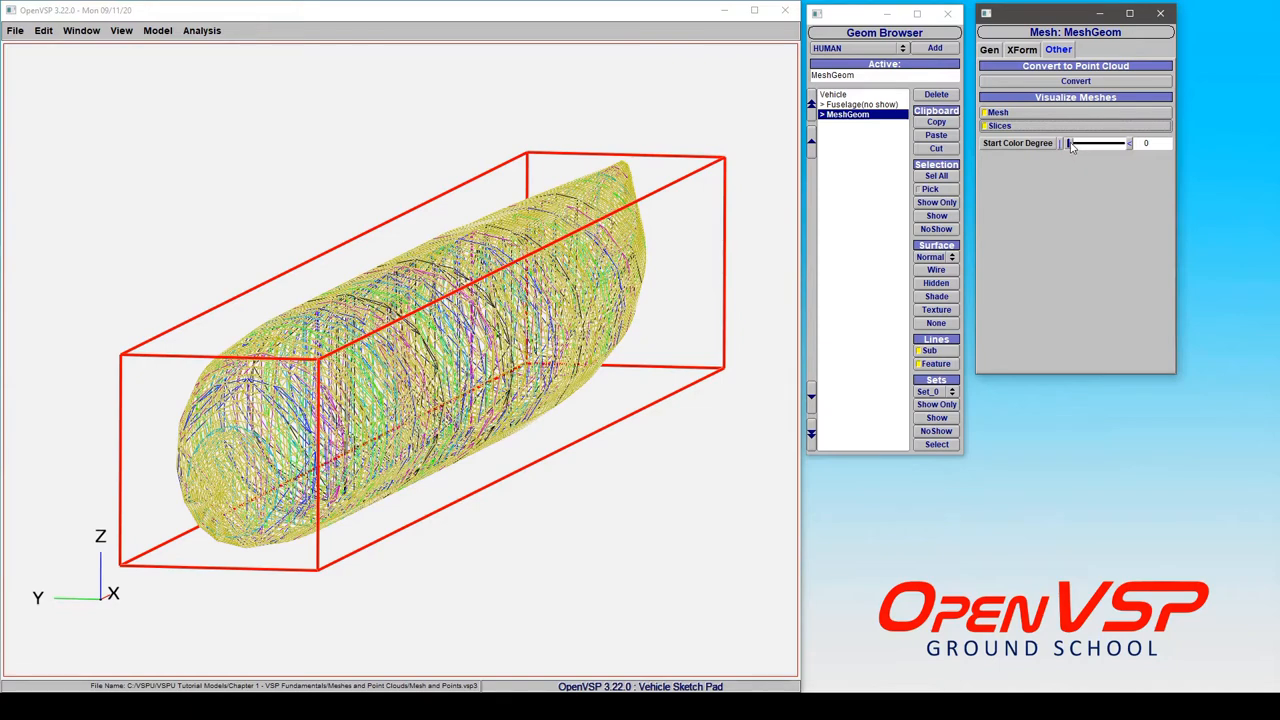
pyautogui.moveTo(1067, 143); pyautogui.dragTo(1108, 143)
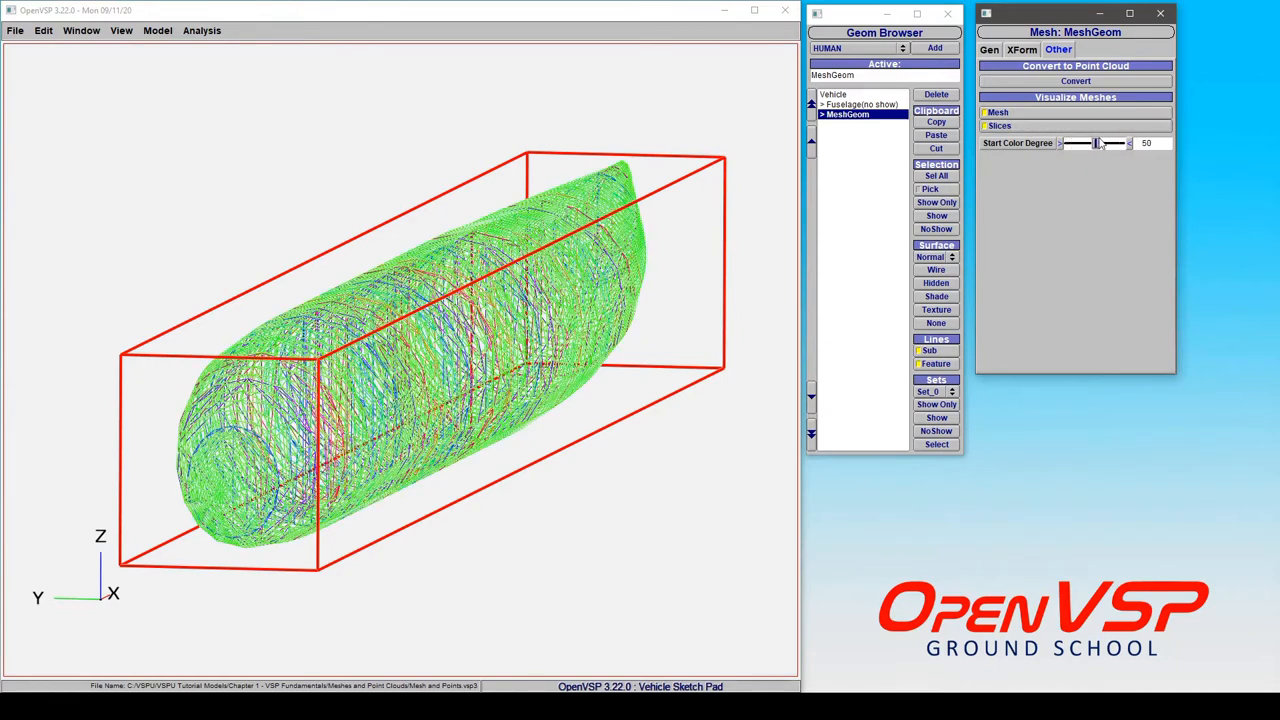
pyautogui.moveTo(1095, 143); pyautogui.dragTo(1118, 143)
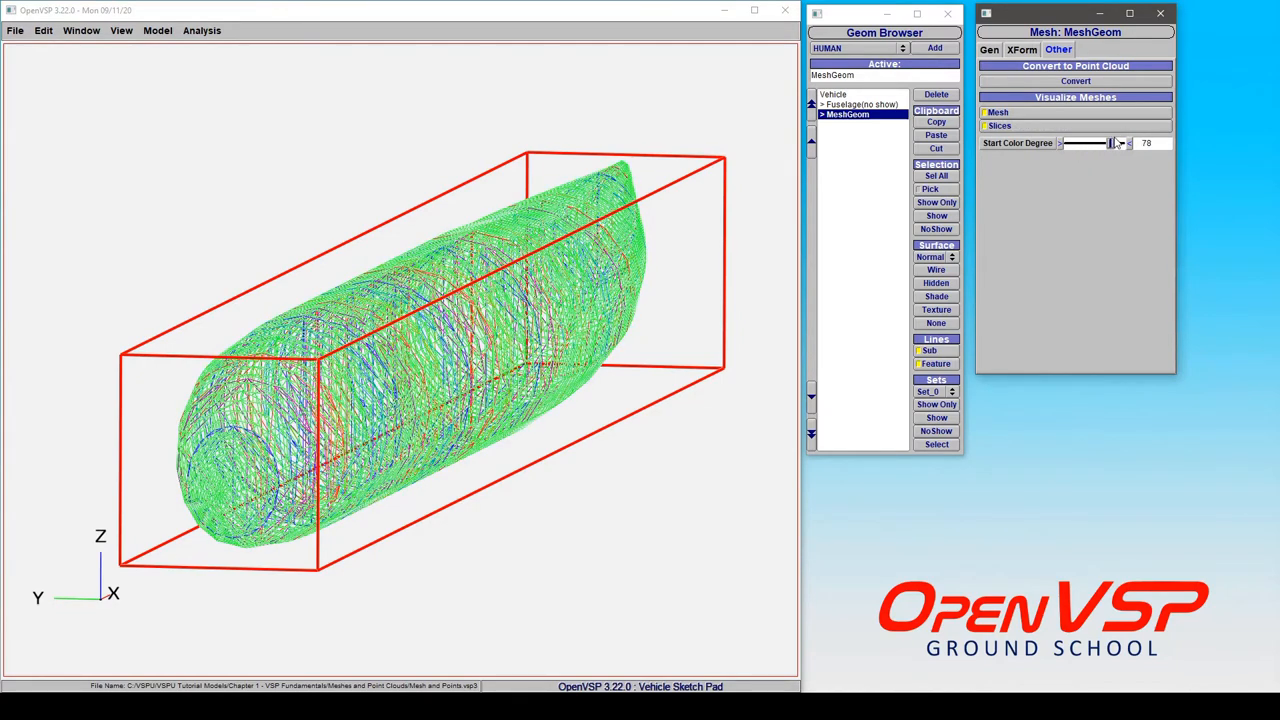
pyautogui.moveTo(1112, 143); pyautogui.dragTo(1085, 143)
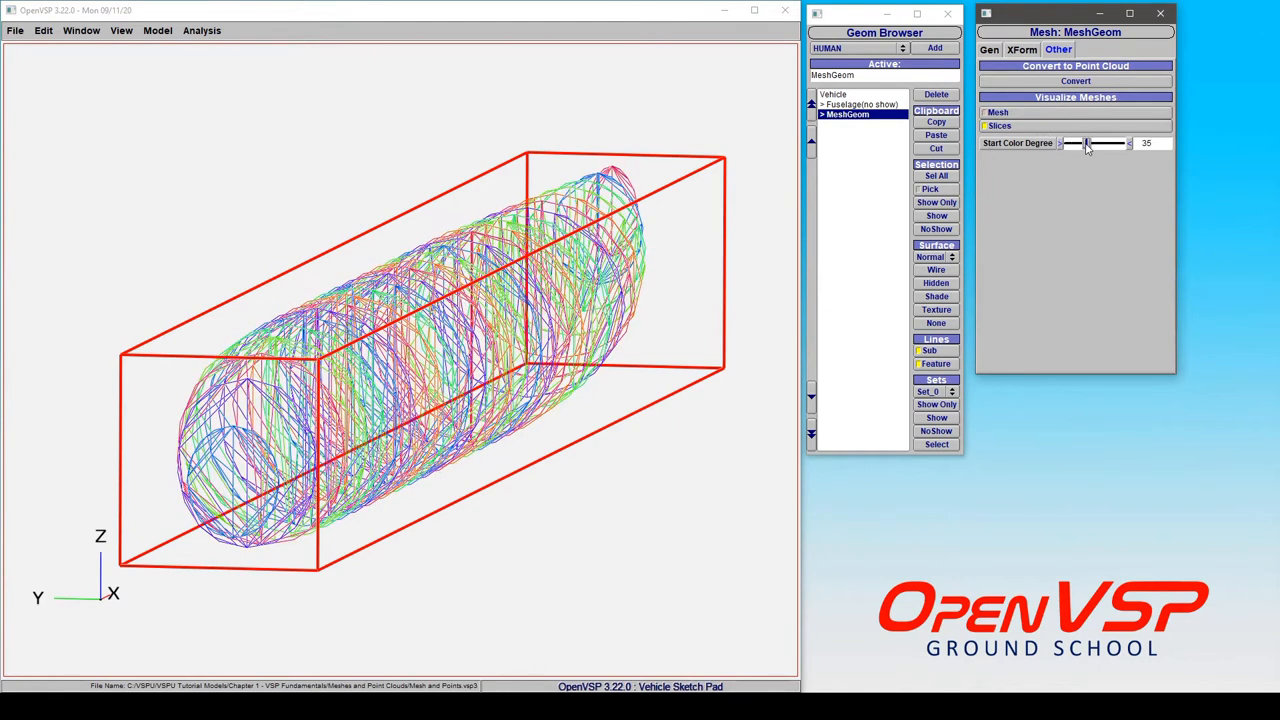
pyautogui.moveTo(1085, 143); pyautogui.dragTo(1095, 143)
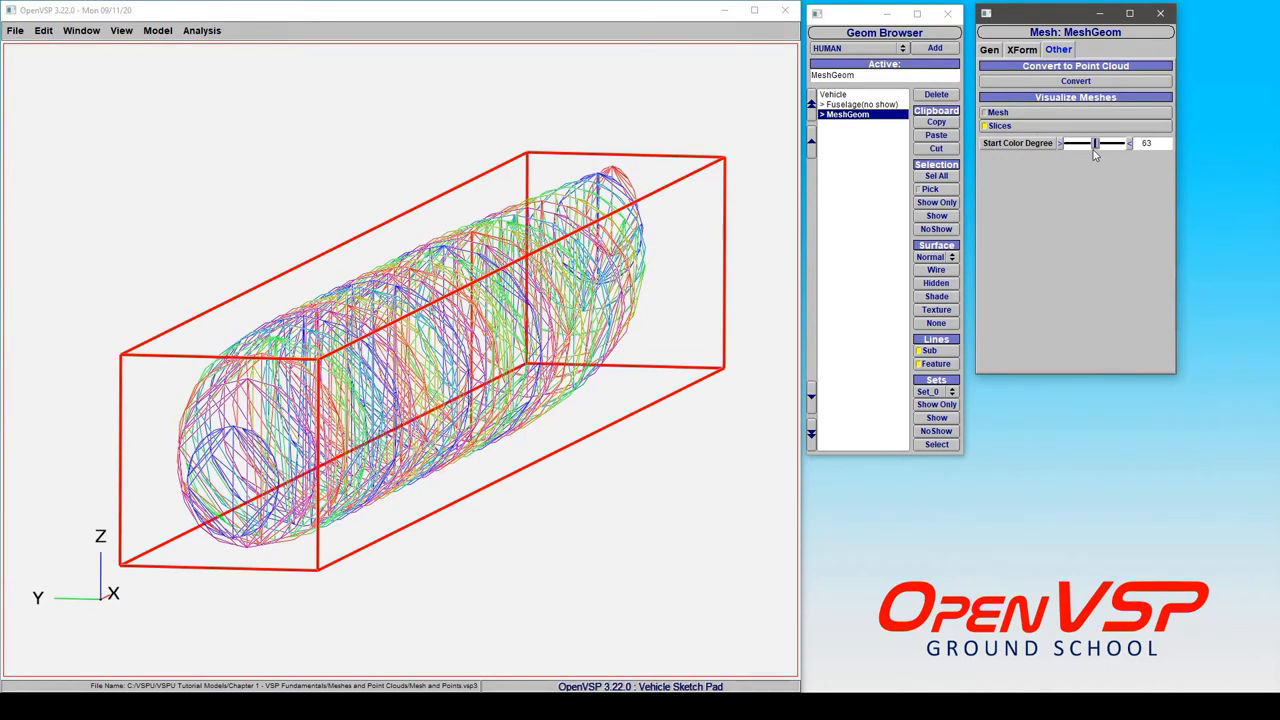
pyautogui.moveTo(1095, 143); pyautogui.dragTo(1115, 143)
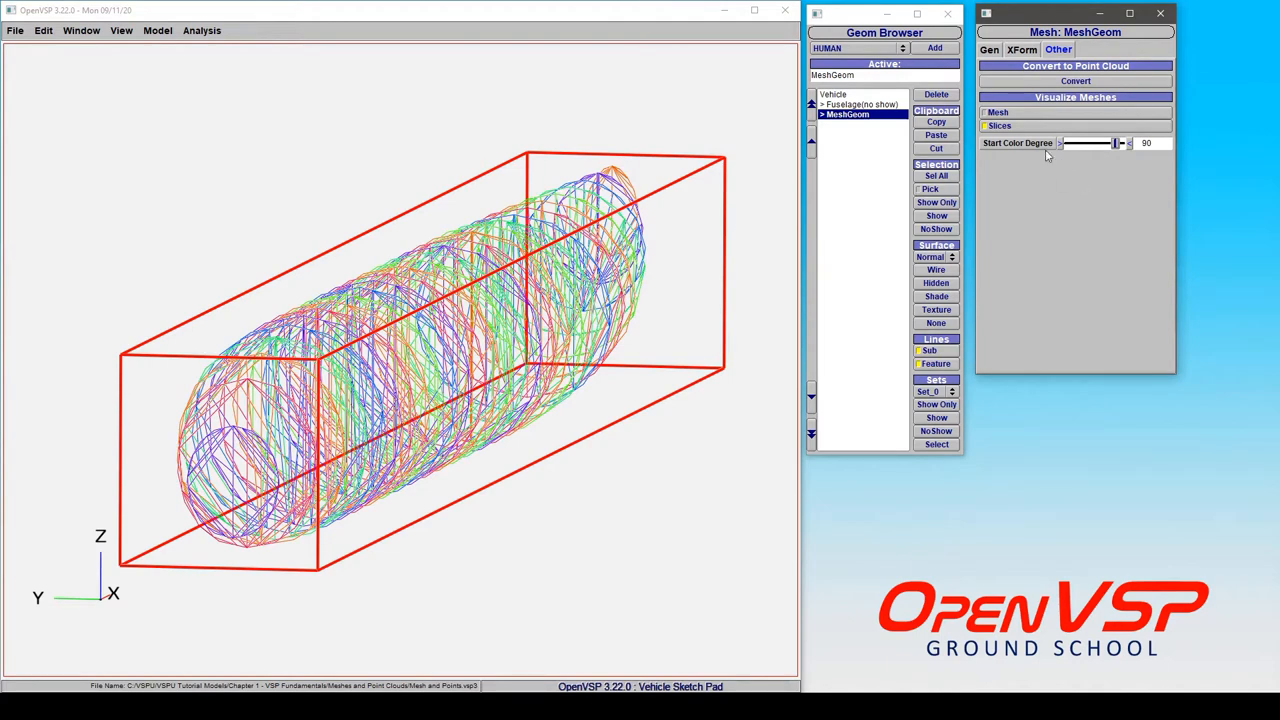
pyautogui.moveTo(1115, 143); pyautogui.dragTo(1070, 143)
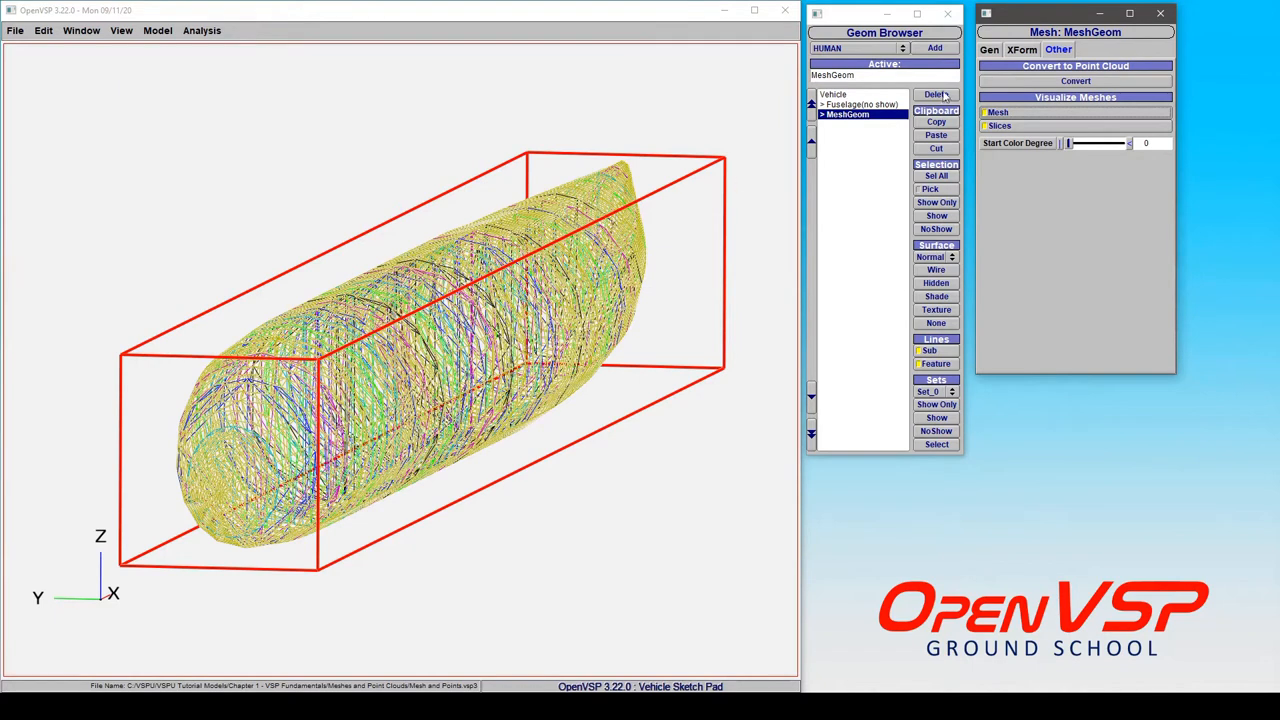
# View the MeshGeom's general properties, then its XForm transform settings
pyautogui.click(989, 50)
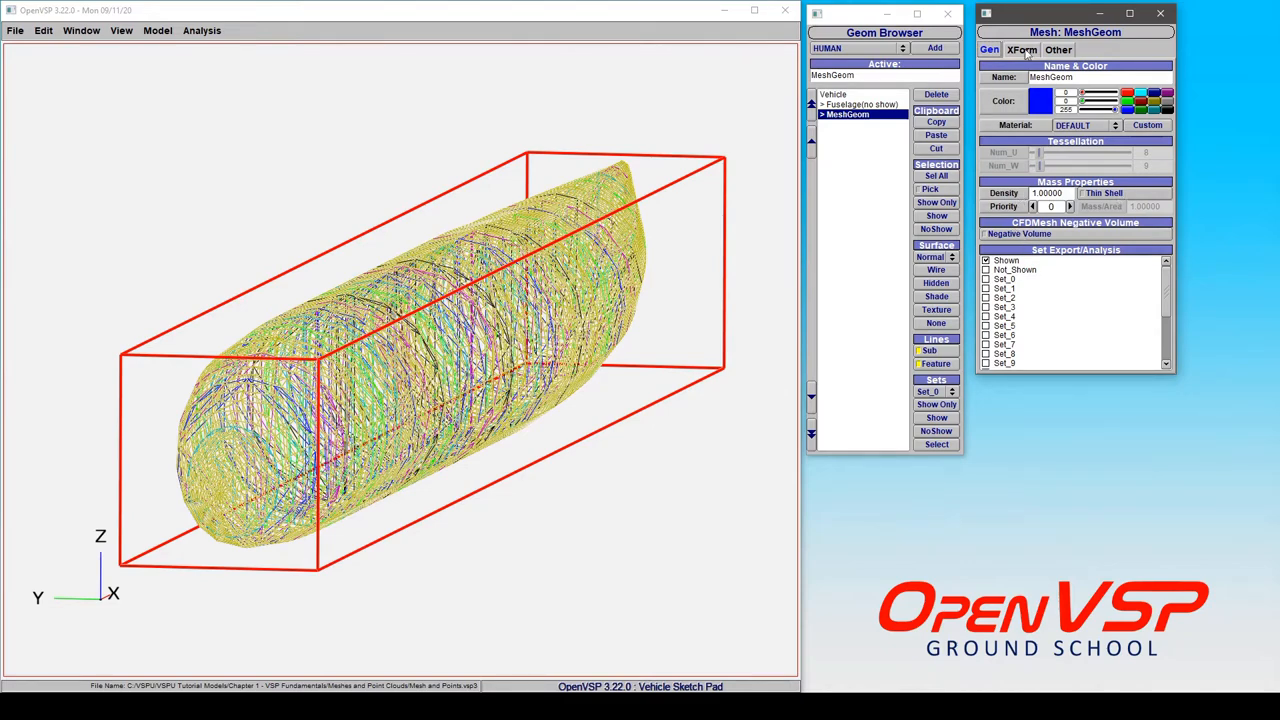
pyautogui.click(1021, 49)
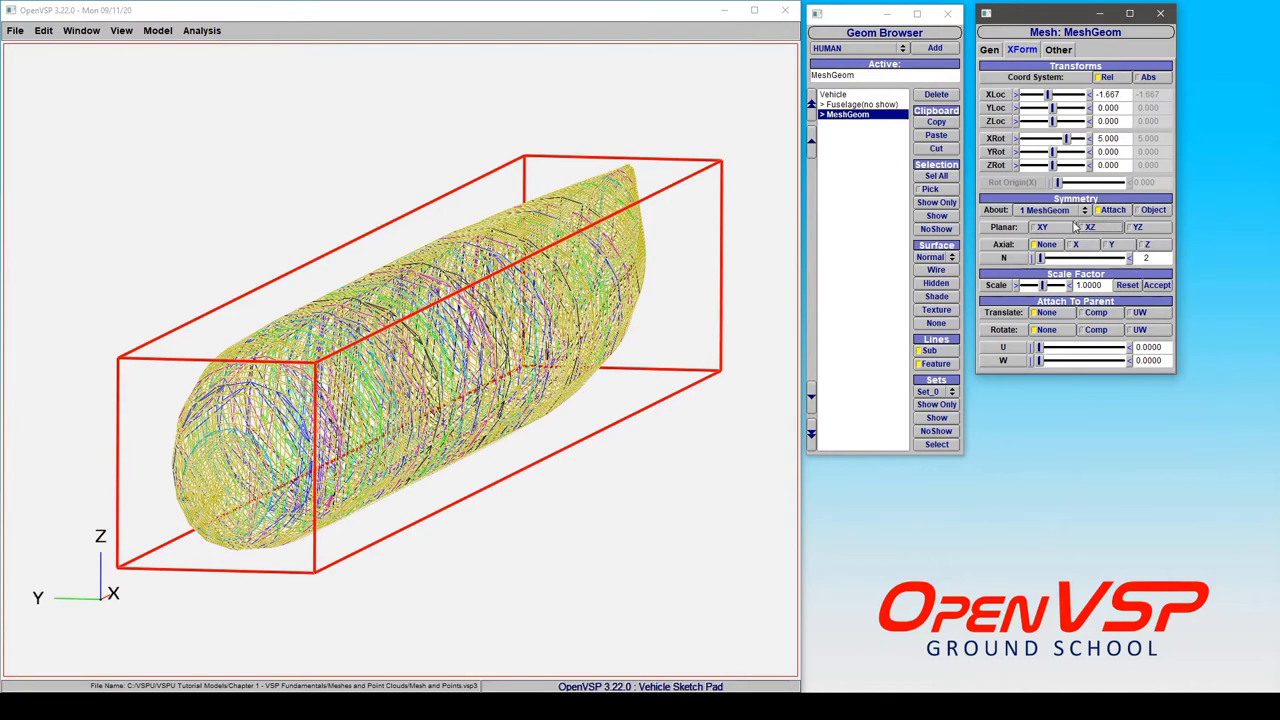
pyautogui.moveTo(1060, 300)
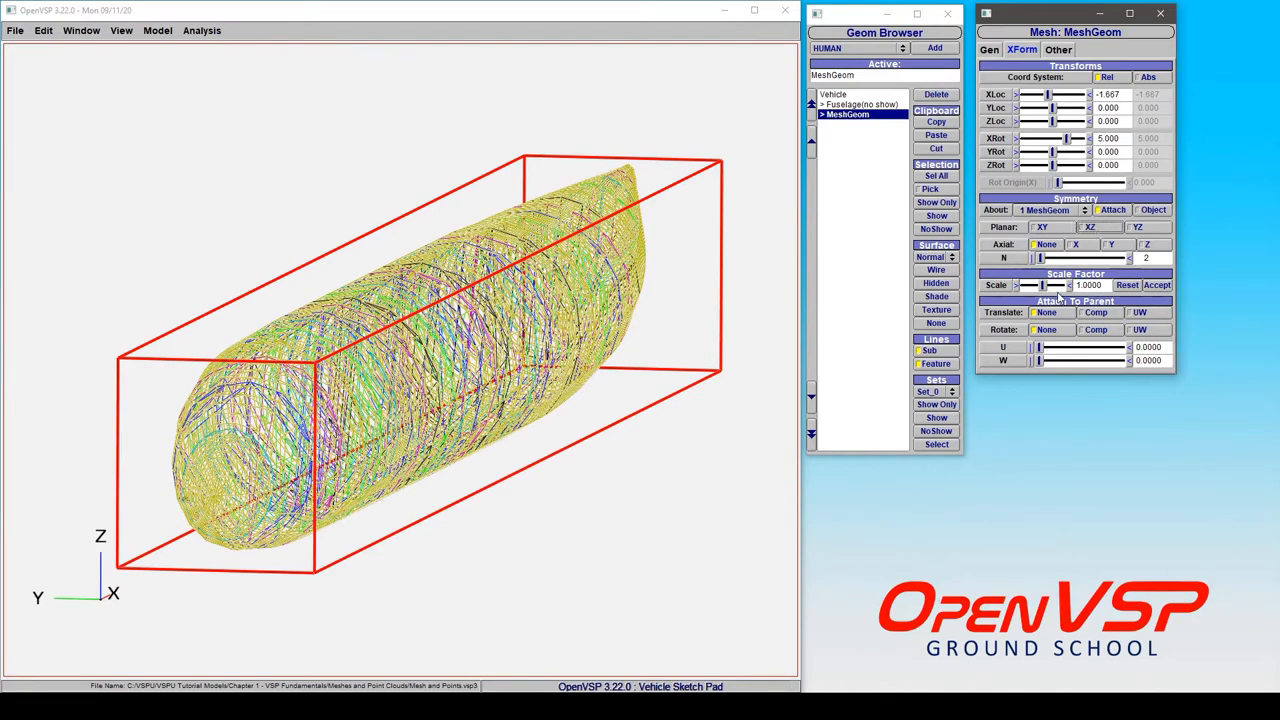
# Shrink the MeshGeom to about 0.78, set scale to 1/12, then reset to 1
pyautogui.moveTo(1060, 285); pyautogui.dragTo(1030, 285)
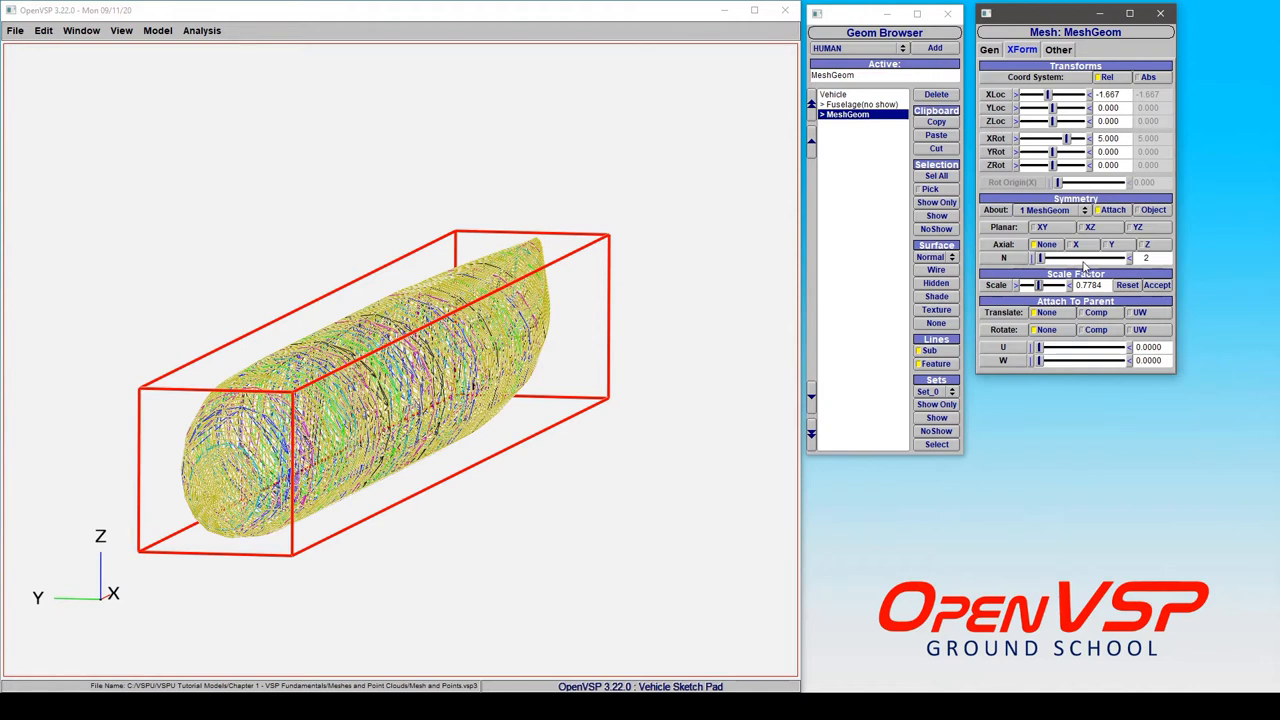
pyautogui.click(1088, 285)
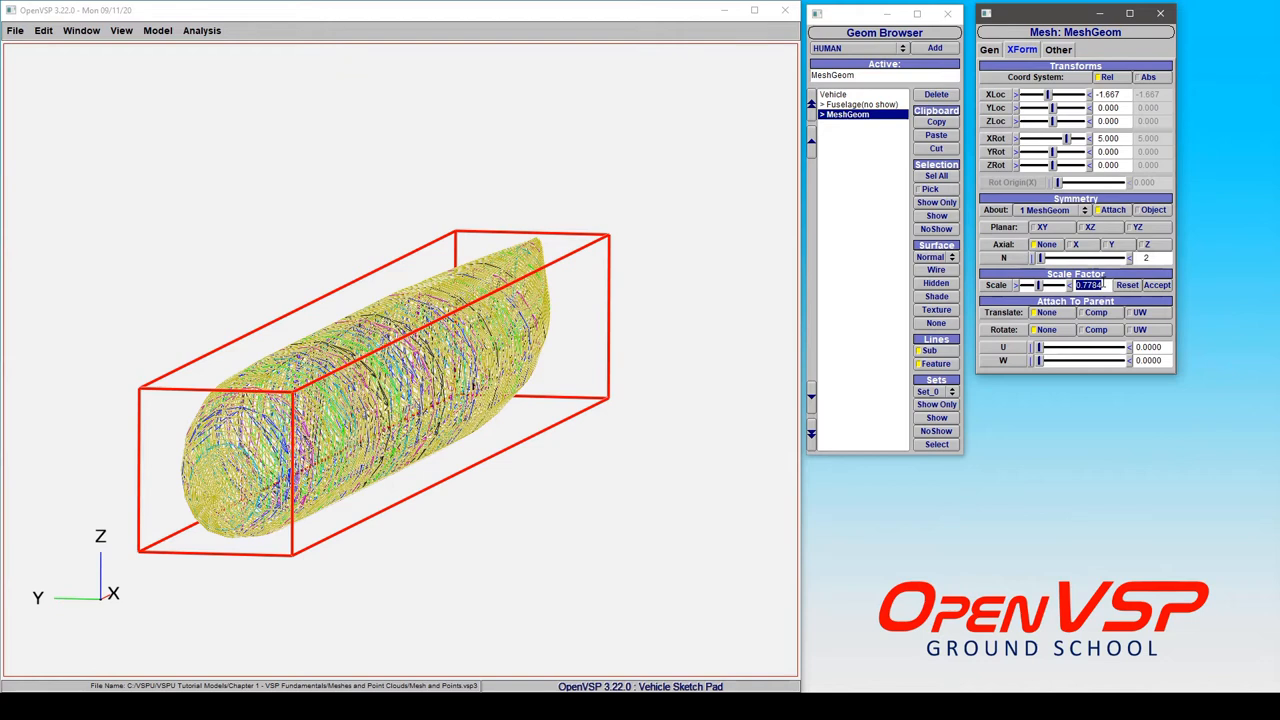
pyautogui.write('1/12')
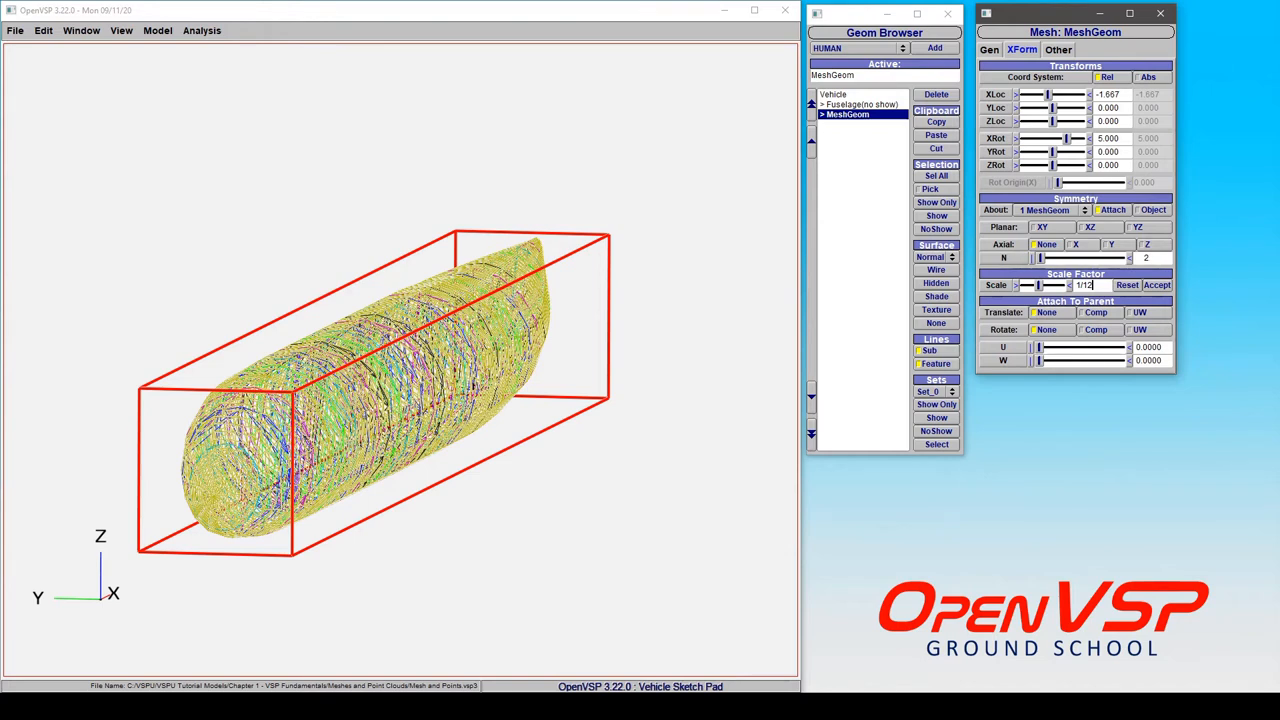
pyautogui.click(1157, 285)
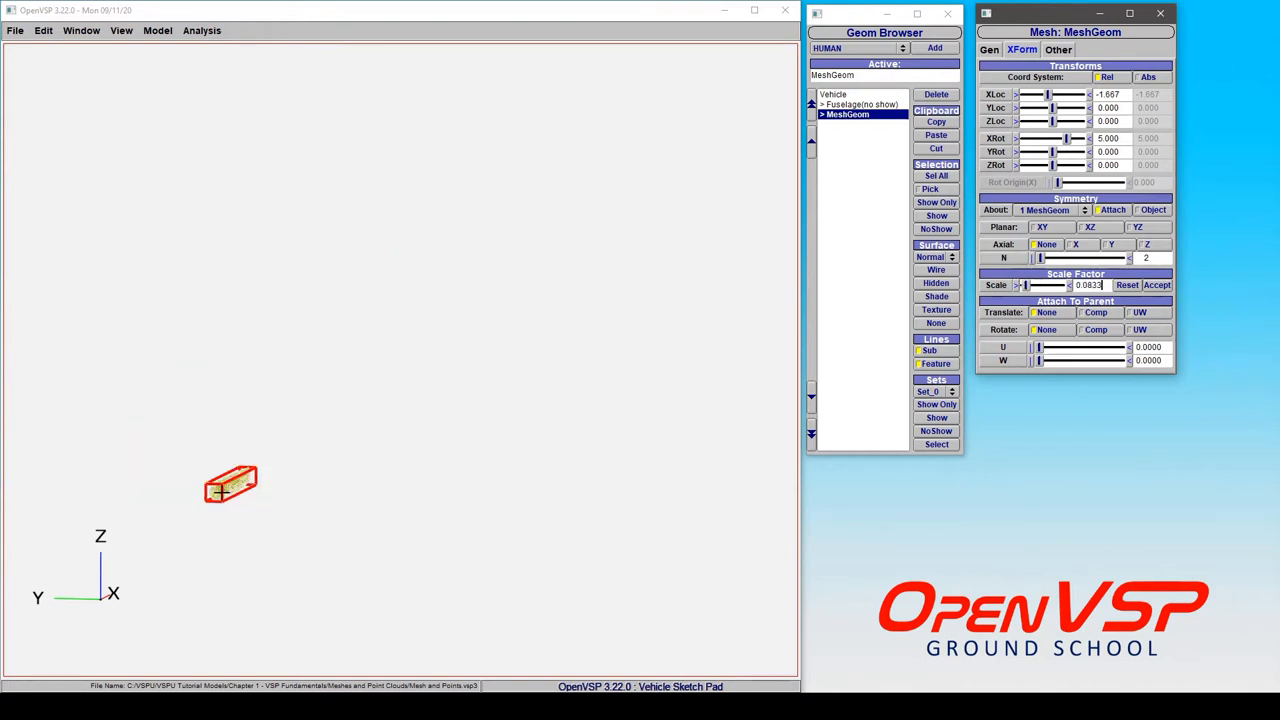
pyautogui.click(1127, 285)
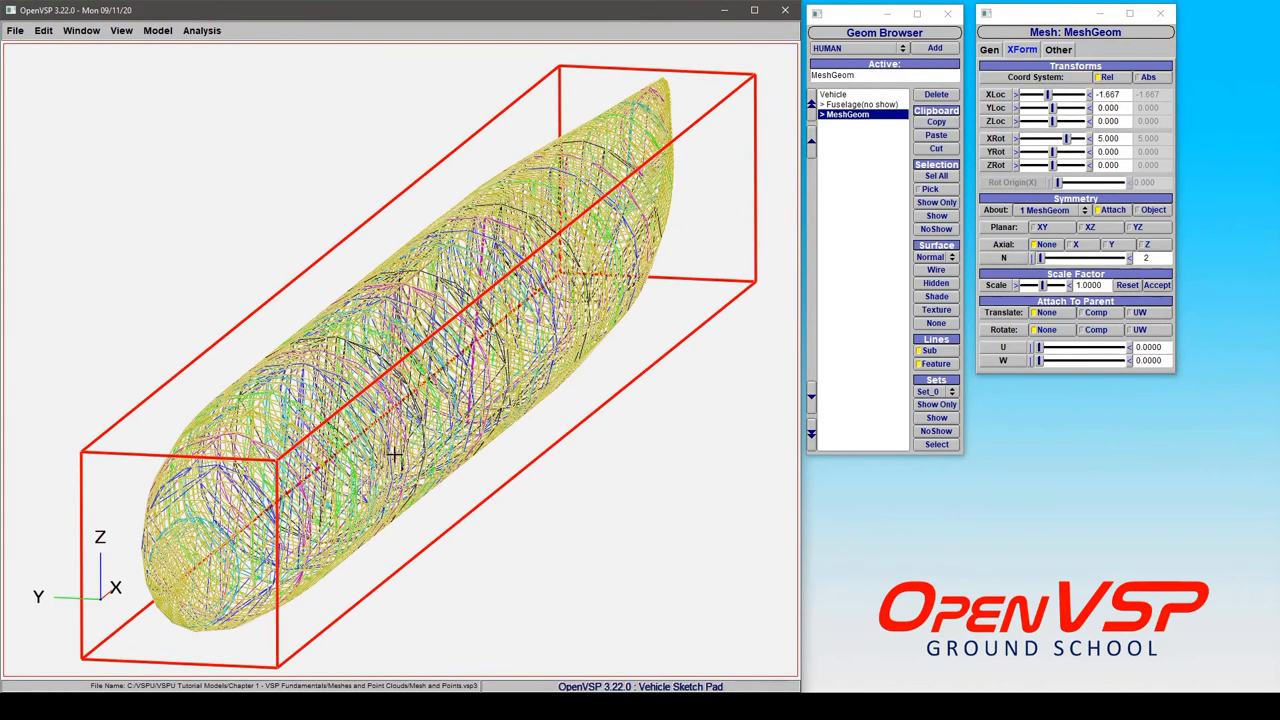
pyautogui.moveTo(438, 455)
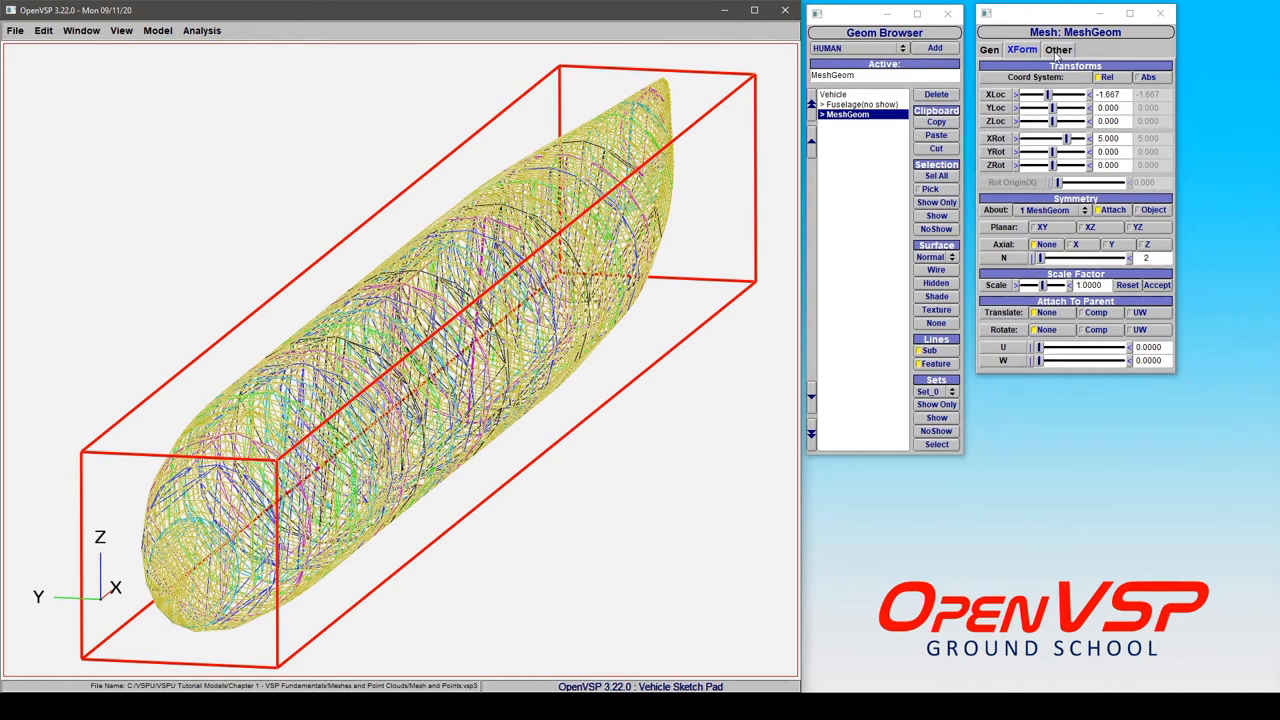
# Switch the MeshGeom window back to the Other tab's mesh visualization options
pyautogui.click(1058, 49)
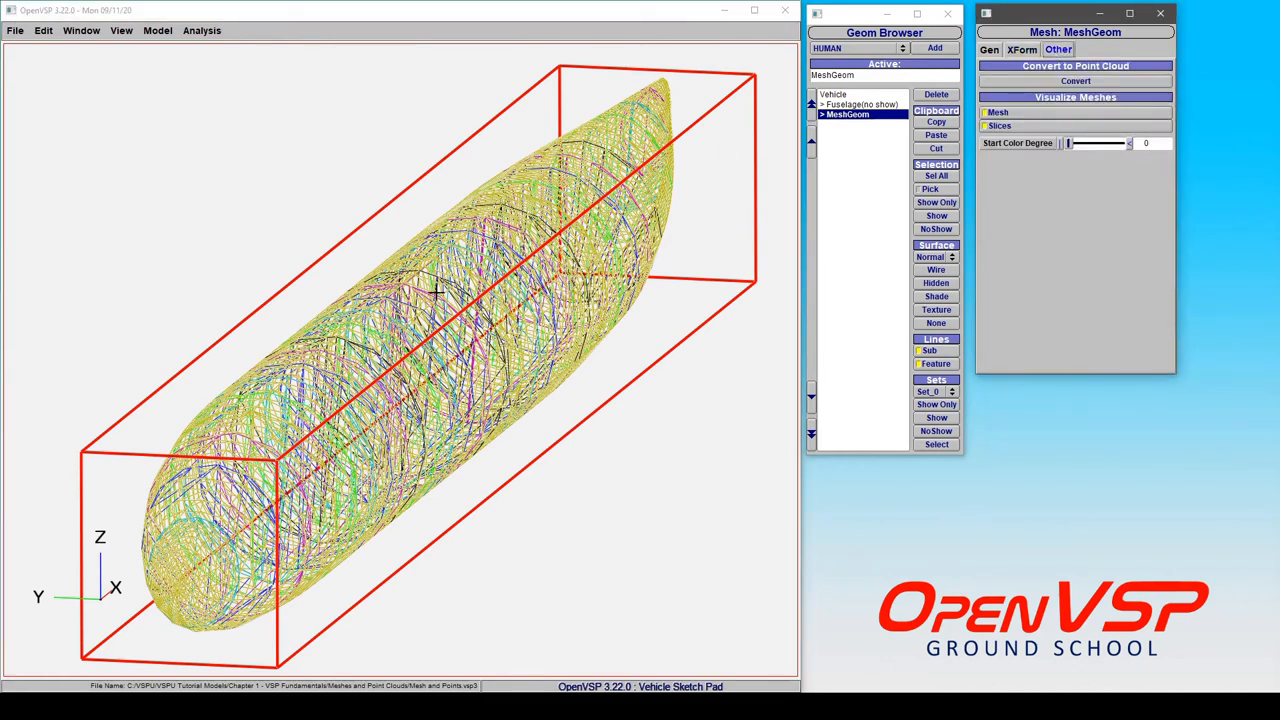